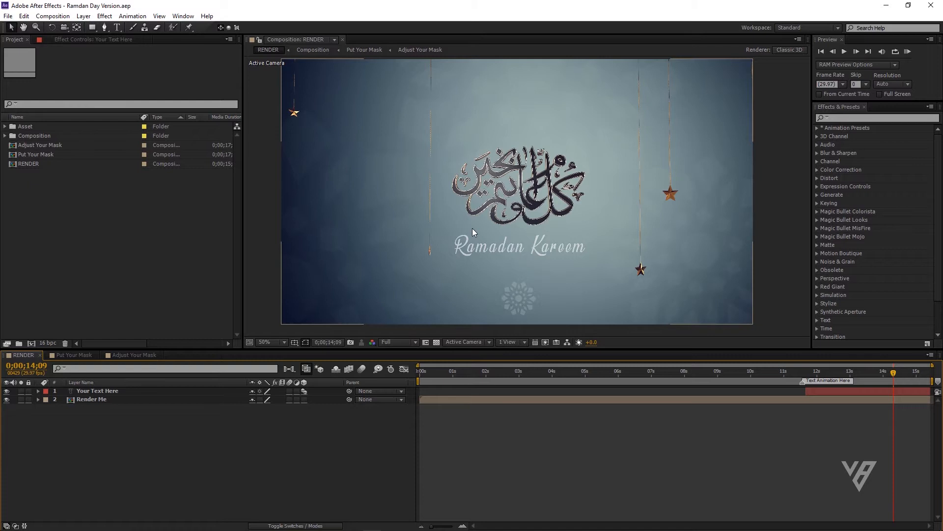
mouse_move(380, 226)
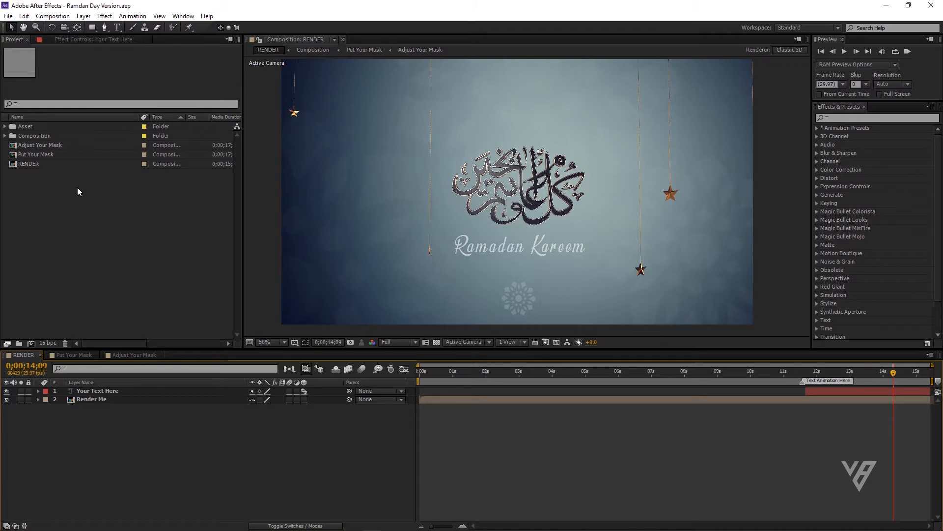
mouse_move(67, 180)
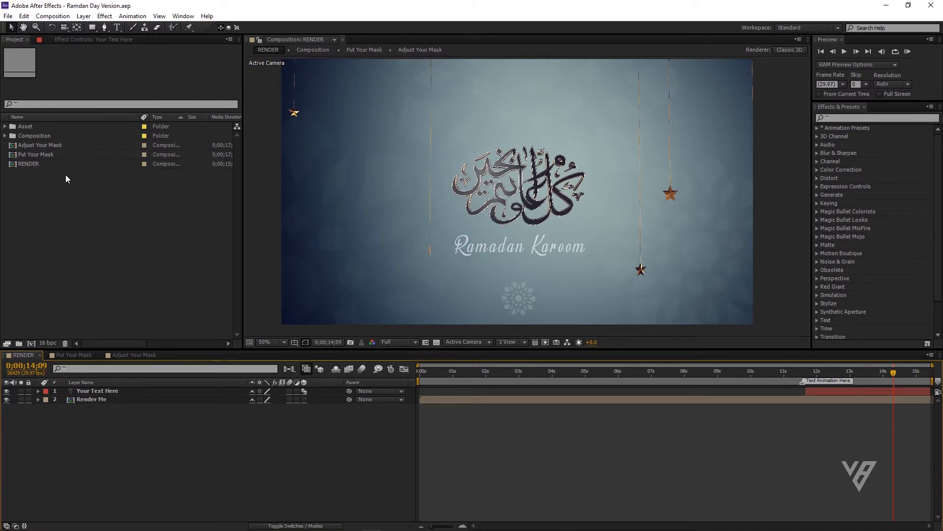
mouse_move(33, 149)
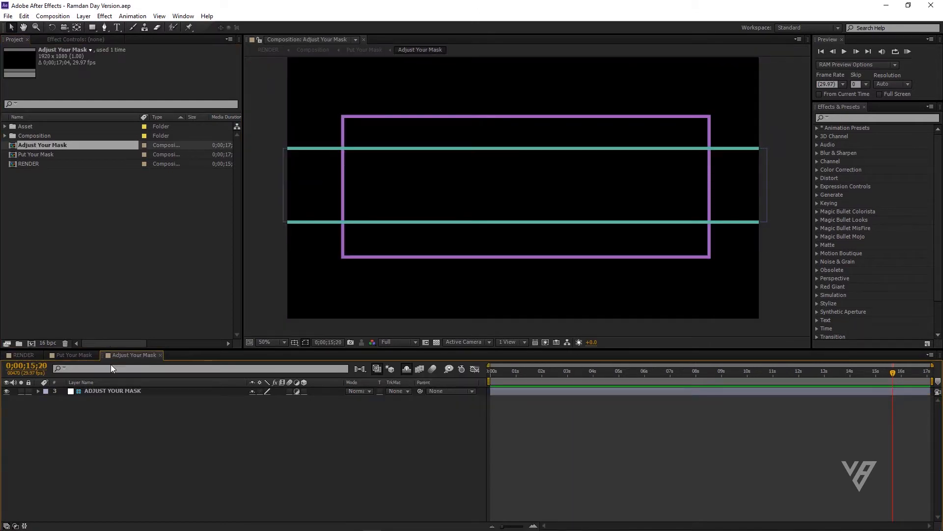
- Select the ADJUST YOUR MASK layer to show its calligraphy masks, then bring up Illustrator
click(112, 391)
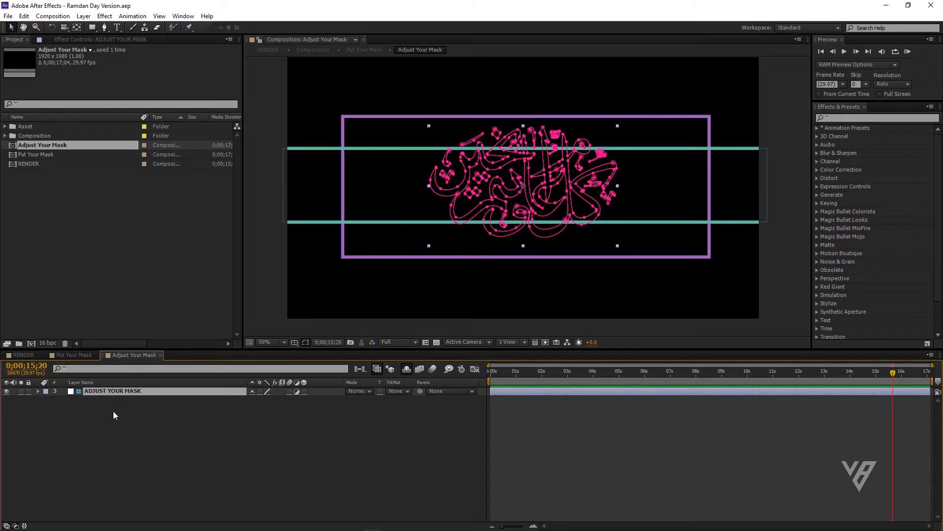
mouse_move(363, 119)
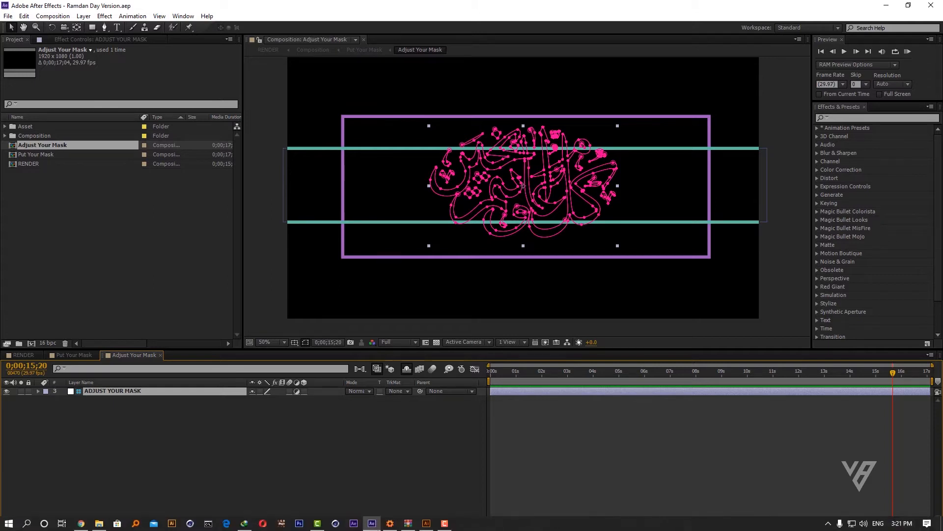
click(426, 523)
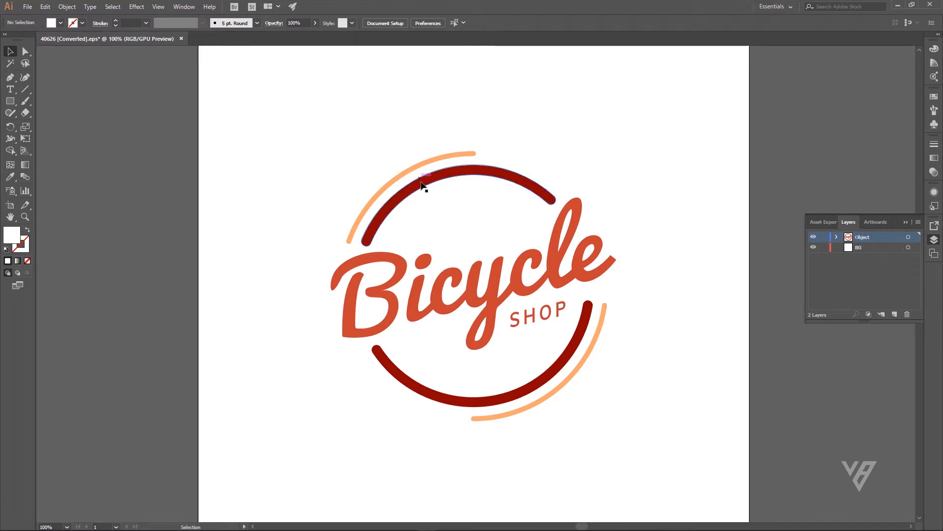
- Copy the entire Bicycle Shop logo group in Illustrator and go back to After Effects
click(426, 183)
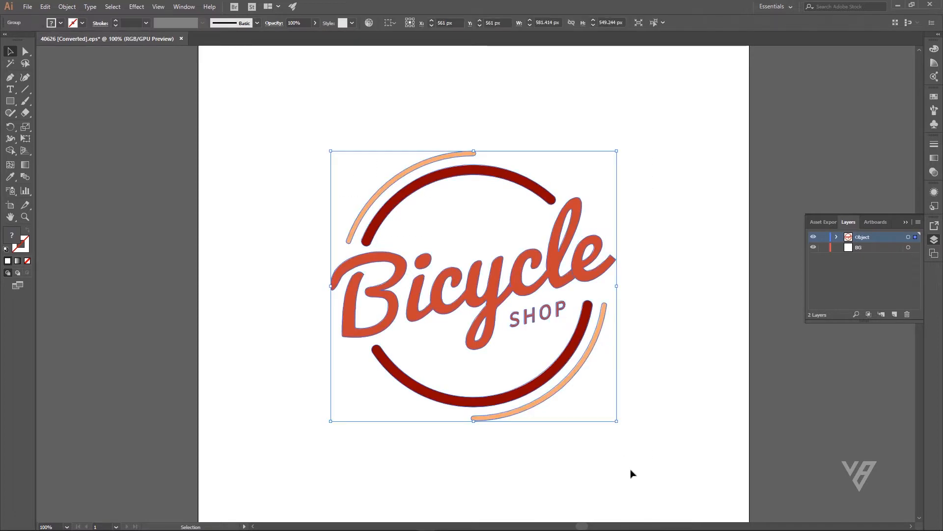
click(44, 6)
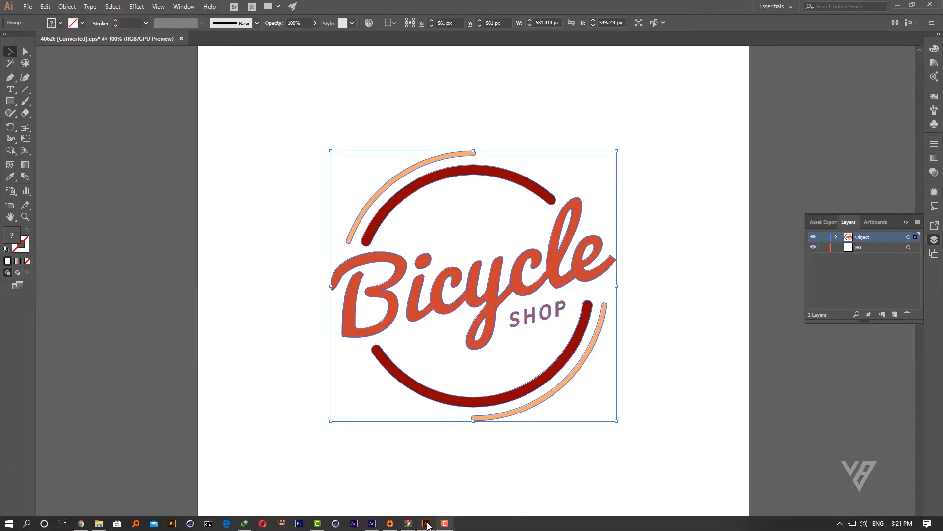
click(426, 525)
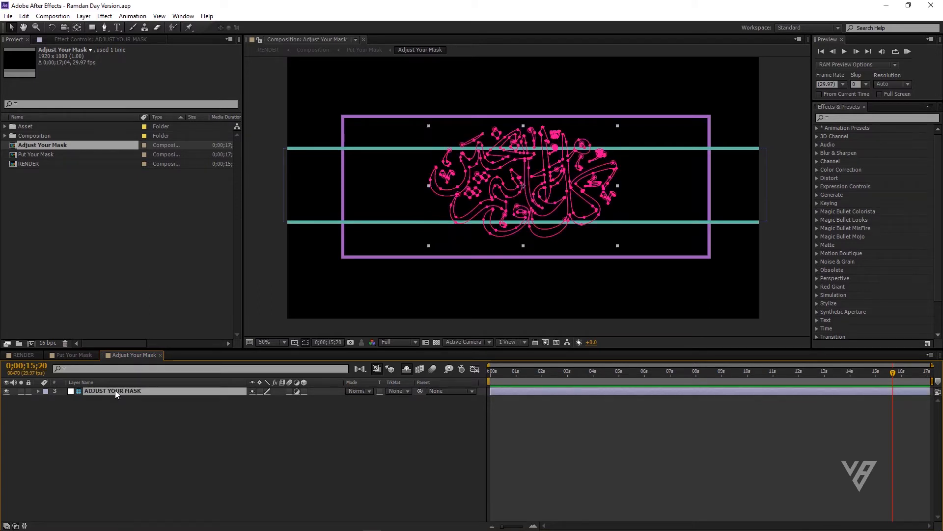
- Paste the Bicycle Shop paths as masks on ADJUST YOUR MASK, replacing the calligraphy masks
click(37, 392)
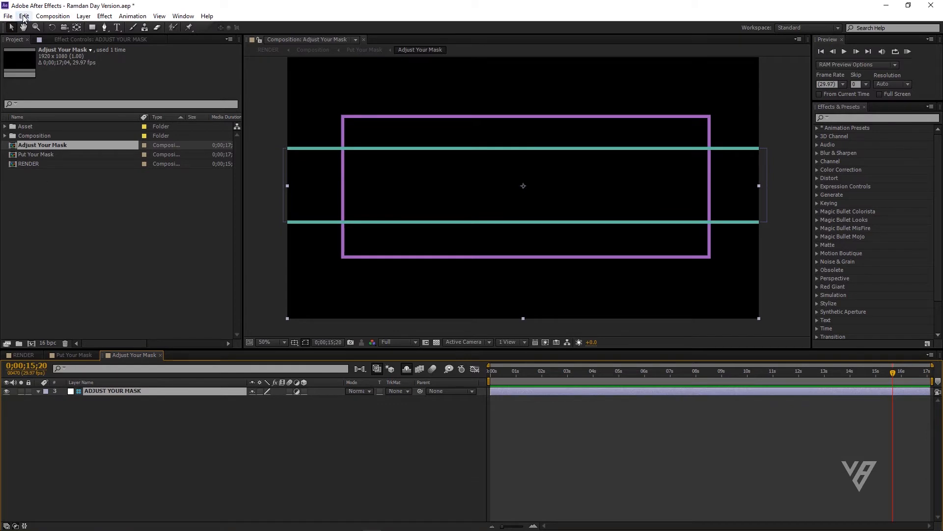
click(24, 16)
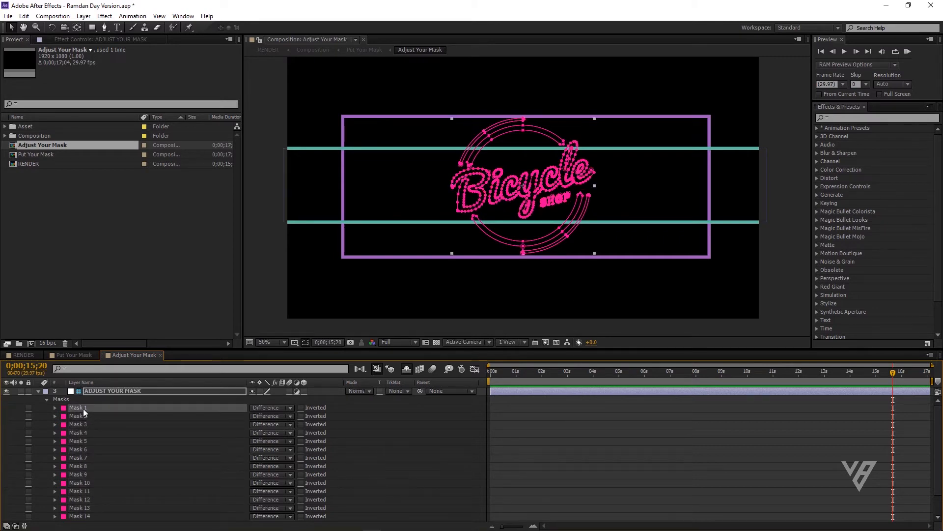
scroll(down, 3)
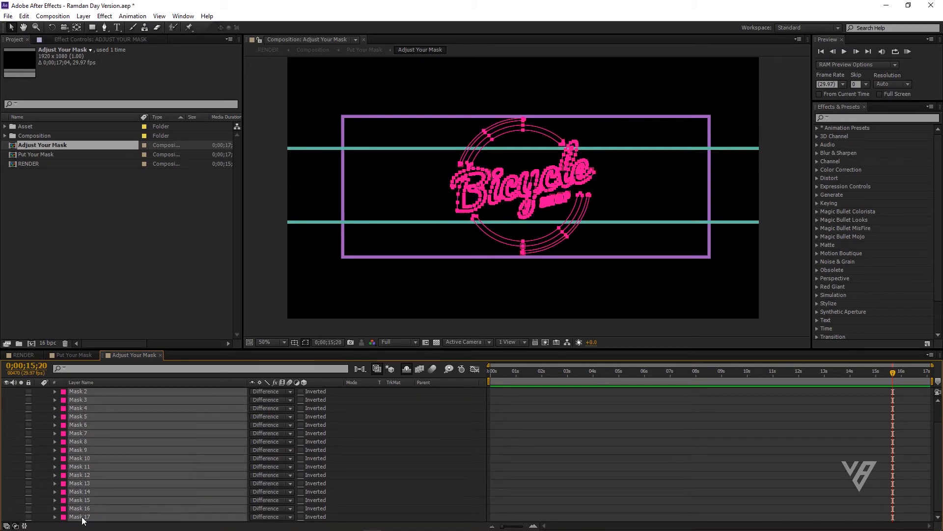
mouse_move(24, 20)
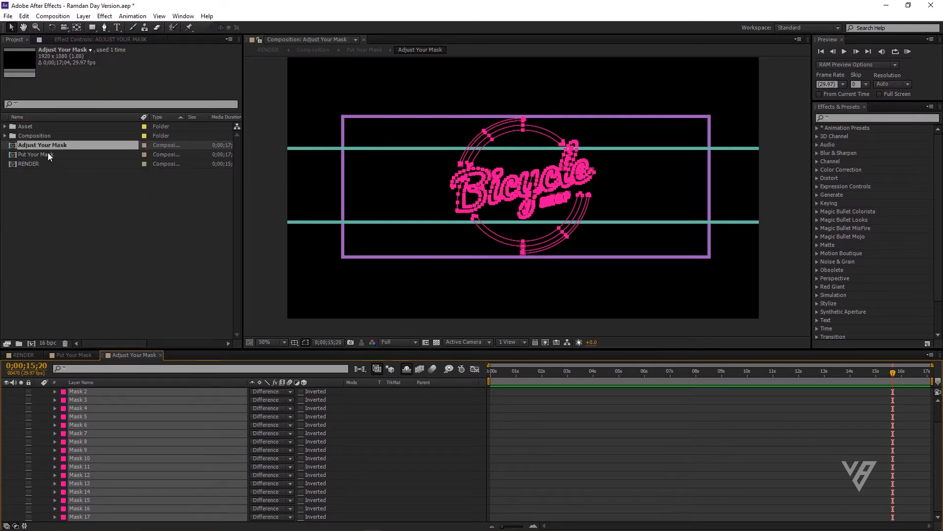
- In Put Your Mask, paste the Bicycle Shop masks onto Paste Your Mask and view a later frame
click(71, 354)
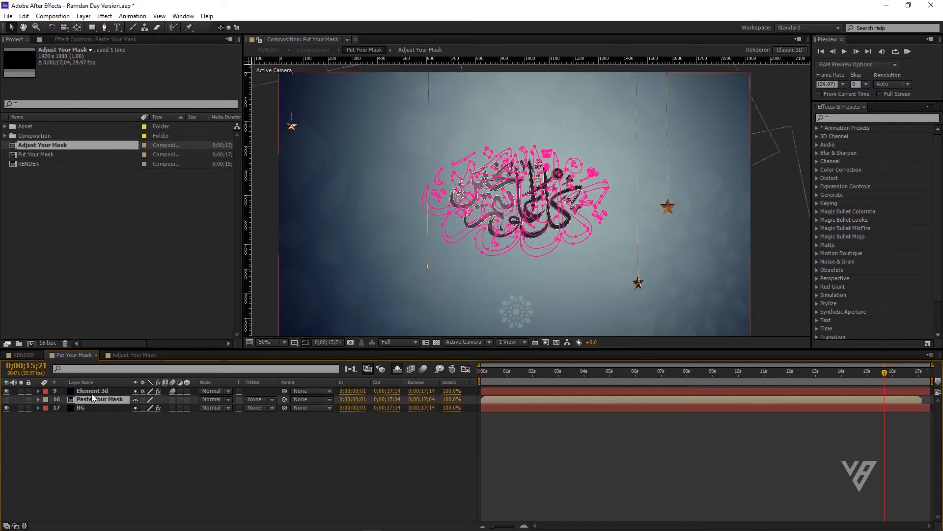
click(38, 399)
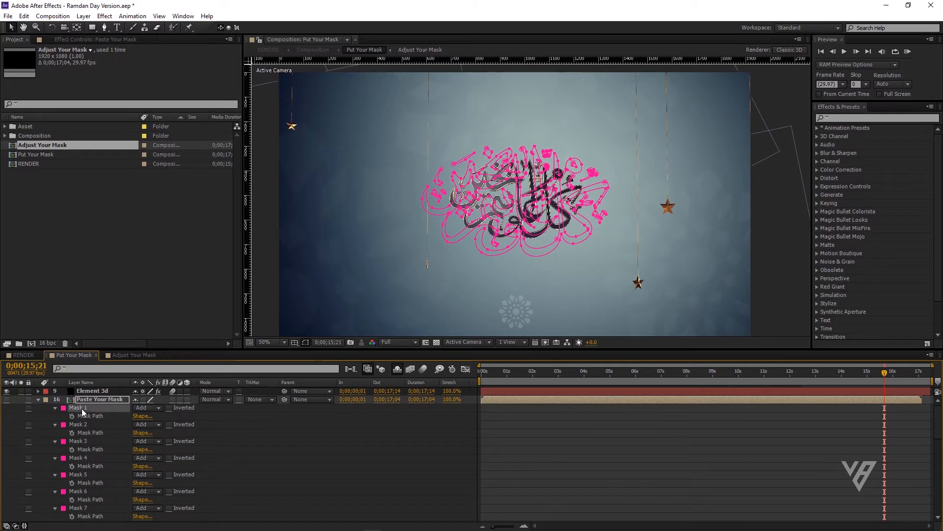
scroll(down, 3)
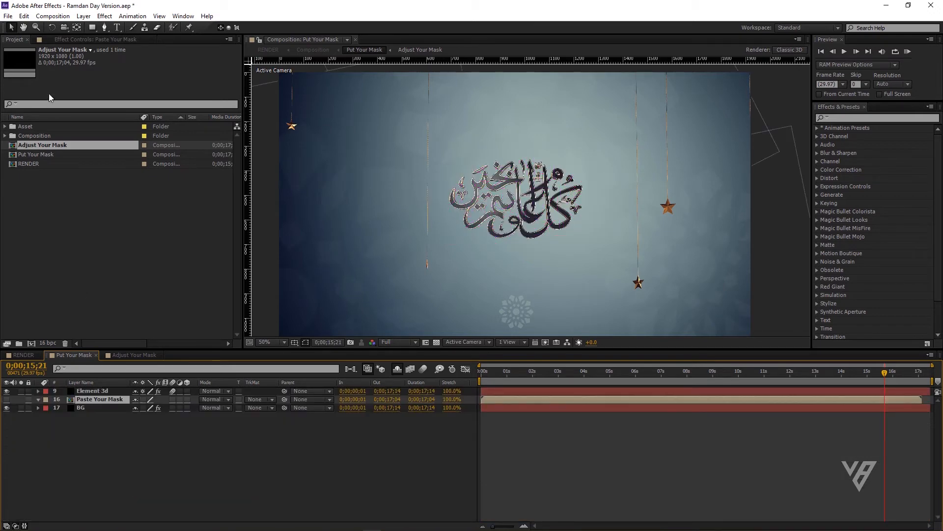
click(23, 15)
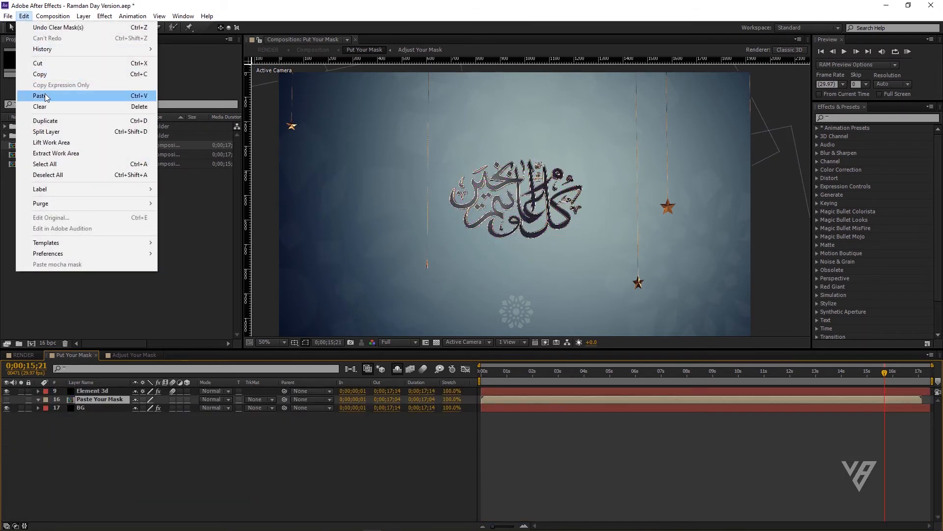
click(38, 96)
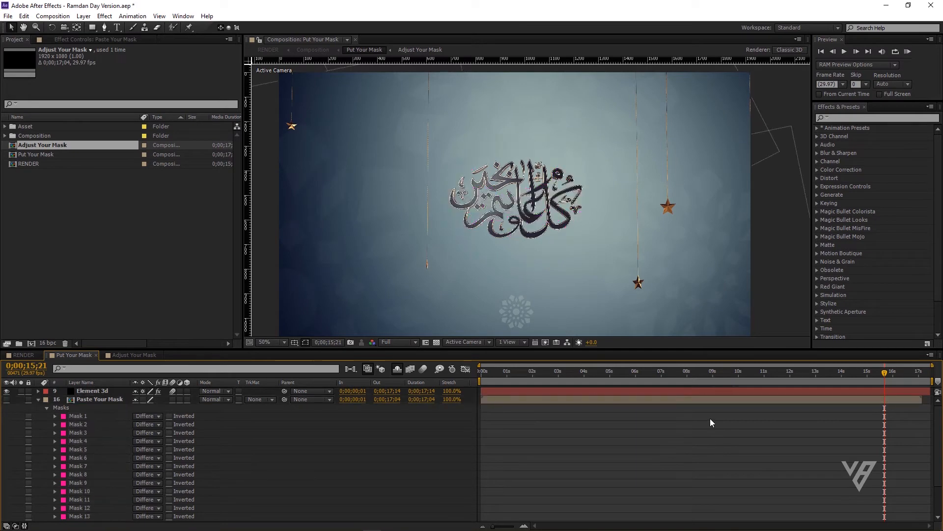
click(757, 372)
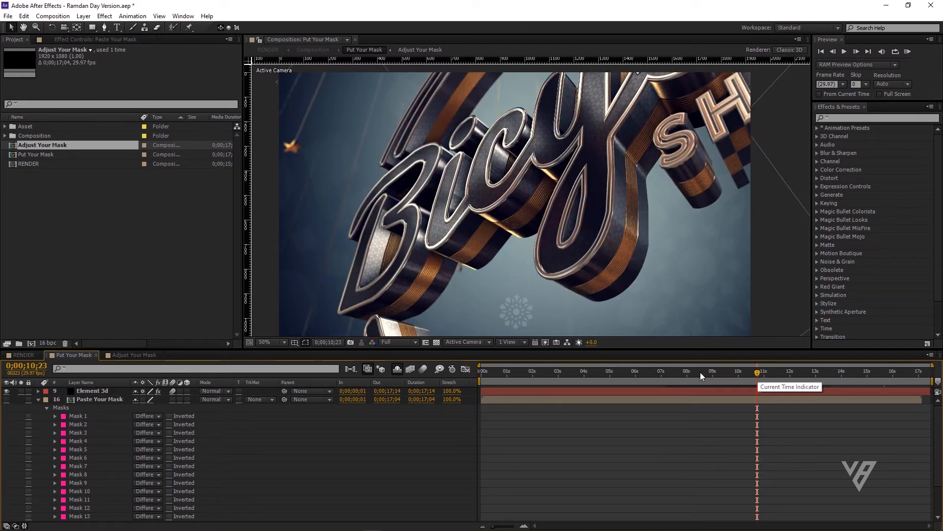
- Set the viewer resolution to Half and show the Element 3D layer's effect controls
click(397, 342)
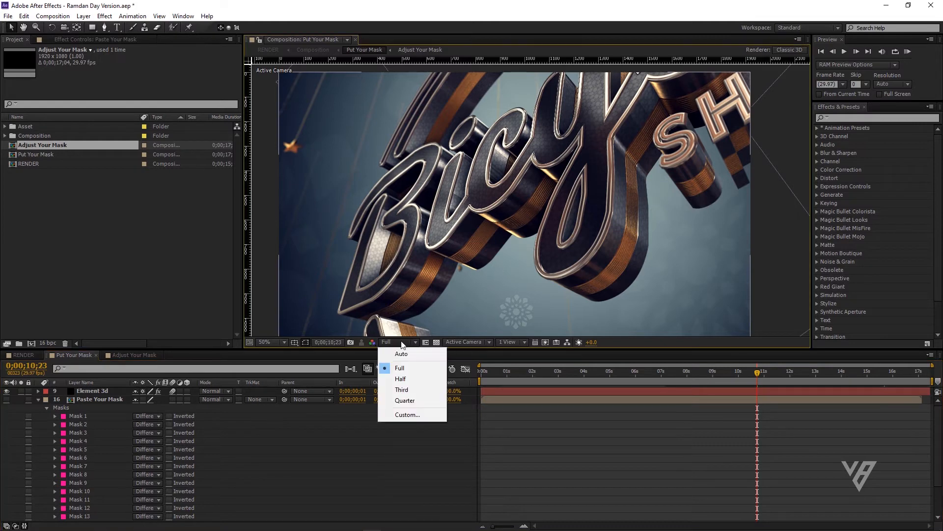
click(400, 378)
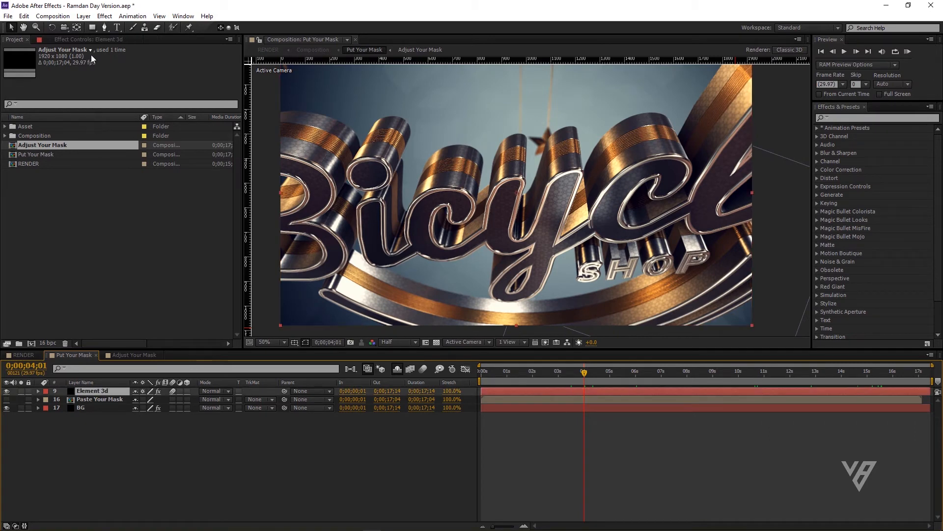
click(87, 39)
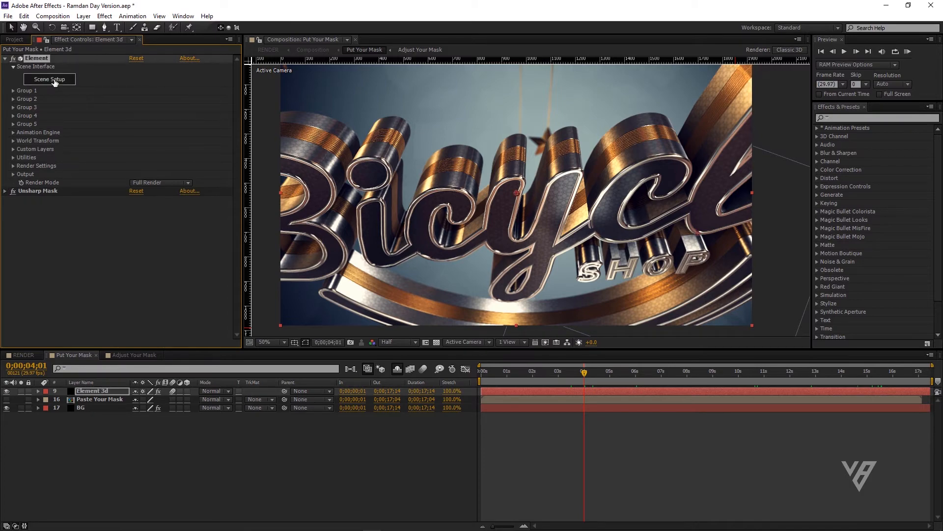
- Set the Body Outline material's reflectivity color to cyan (17E4EC) in Scene Setup
click(49, 79)
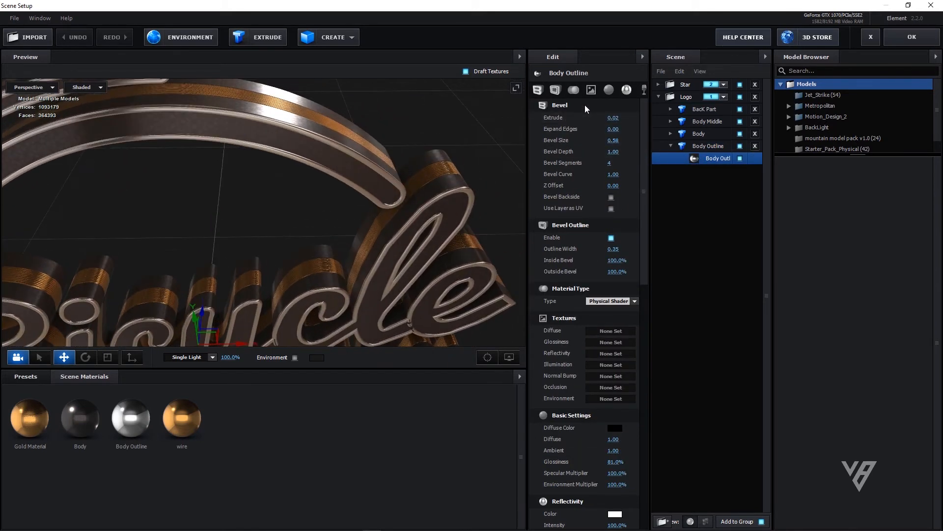
scroll(down, 3)
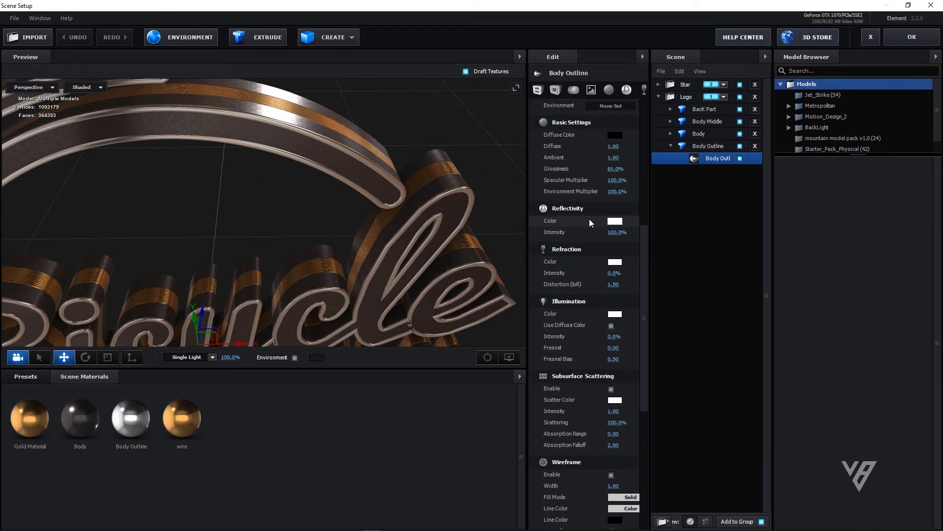
click(615, 220)
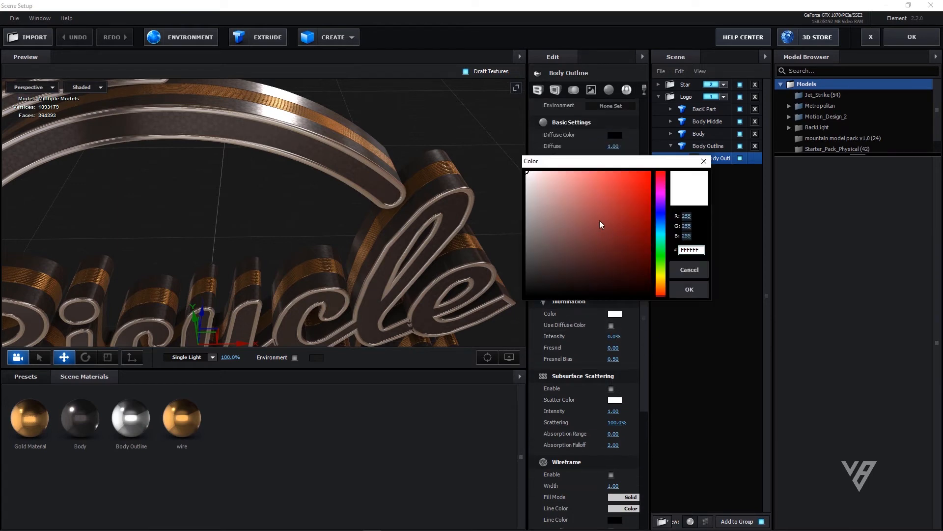
click(637, 190)
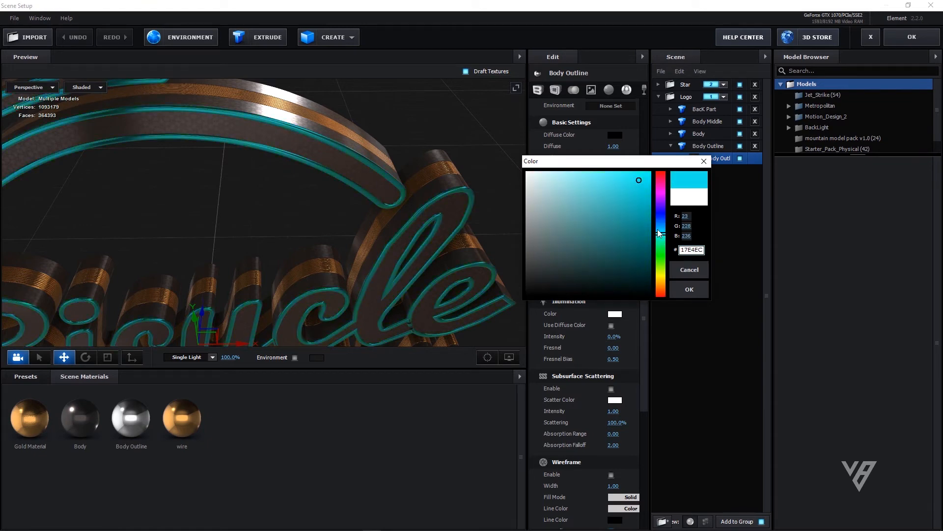
click(689, 289)
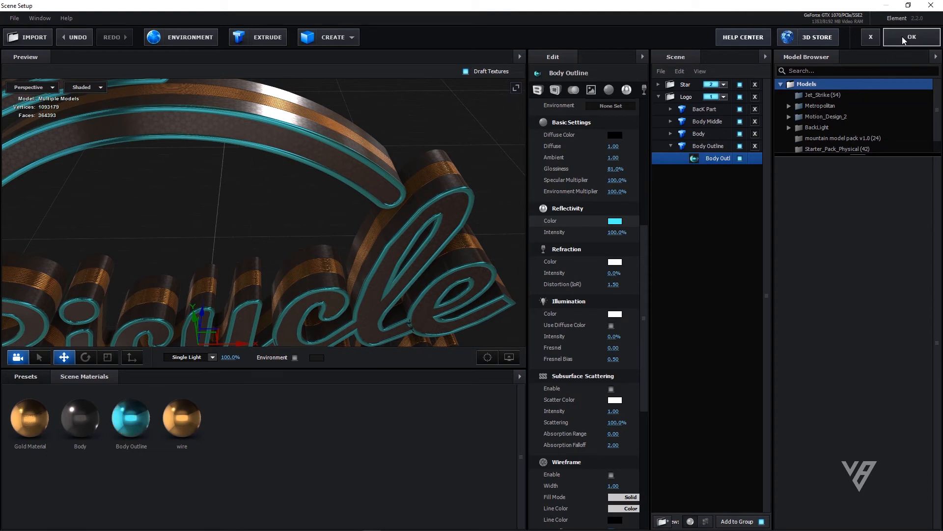
- Apply the scene changes and scrub Put Your Mask from mid-animation to the final logo framing
click(911, 36)
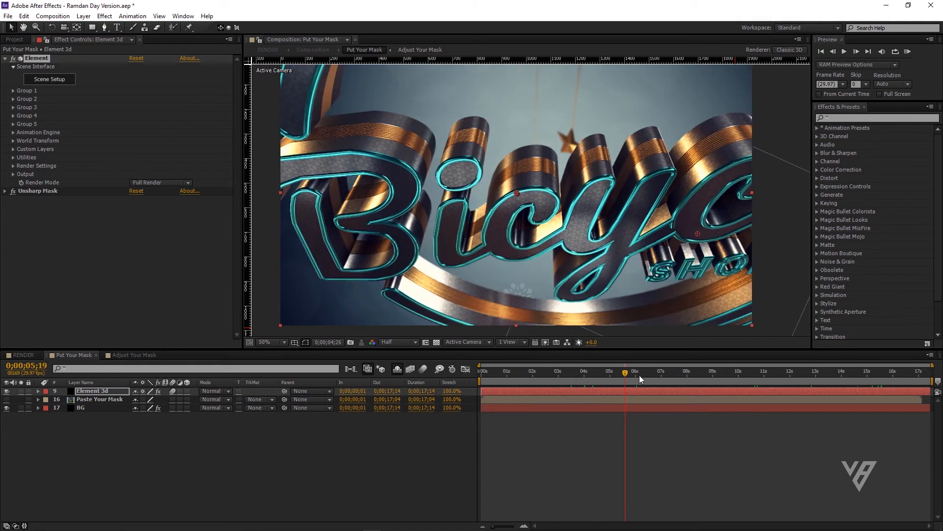
click(704, 371)
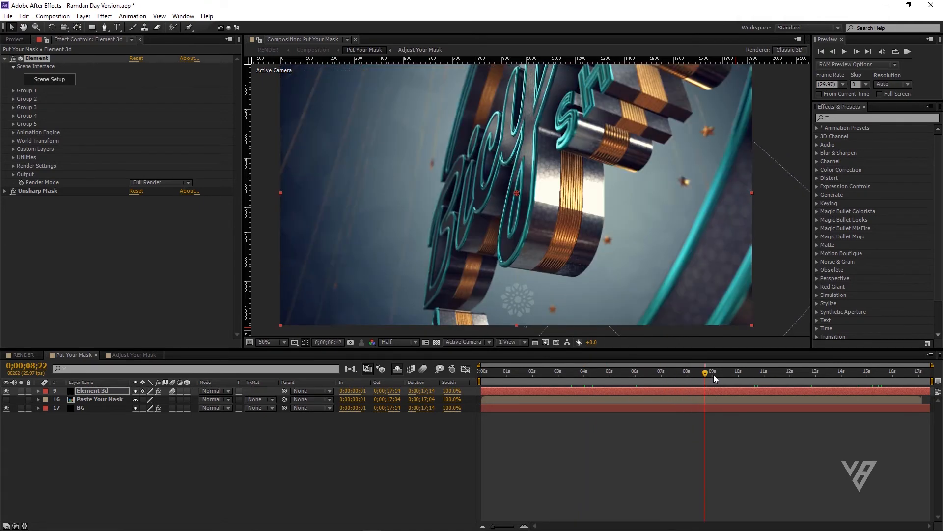
click(755, 371)
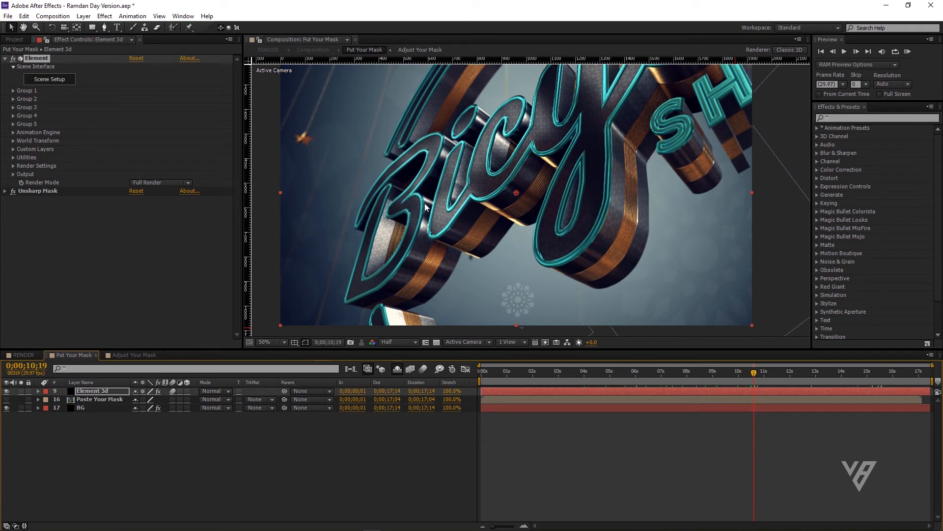
click(843, 370)
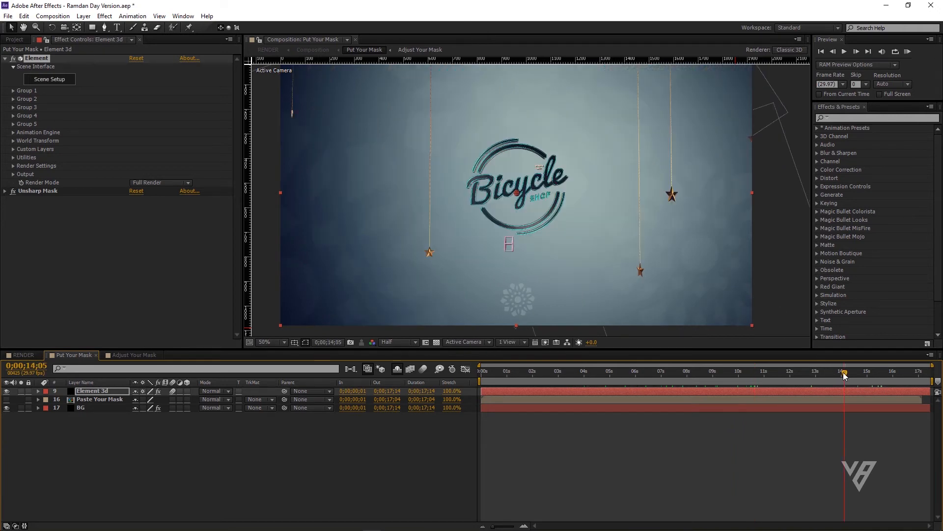
mouse_move(642, 275)
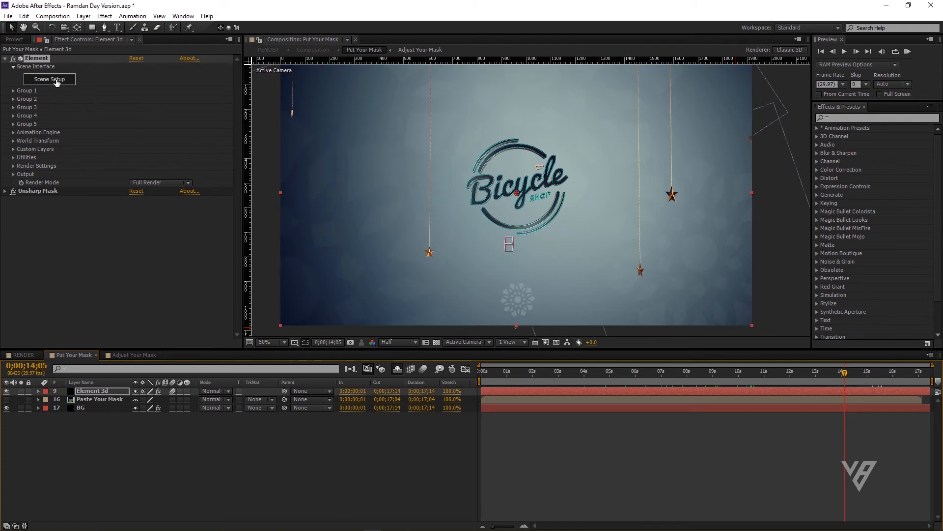
- Reopen Scene Setup, expand the Star group and select its Star model
click(48, 78)
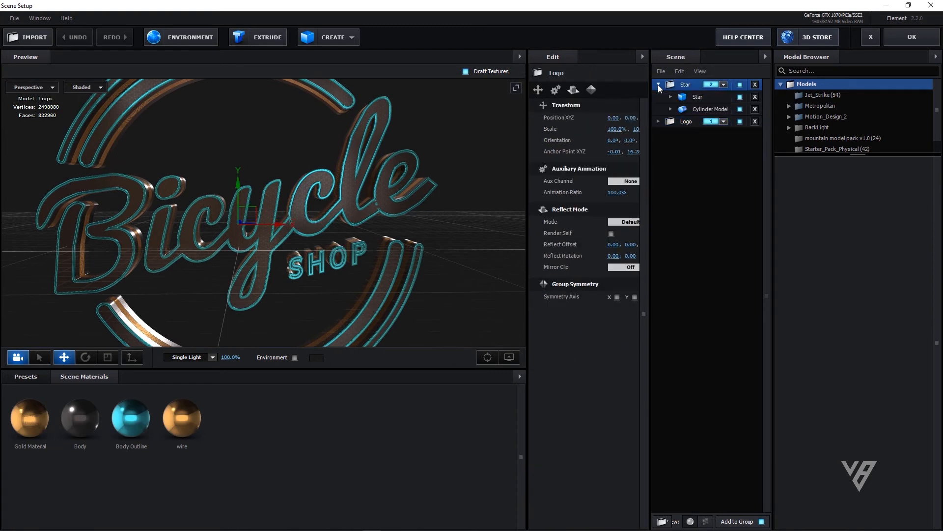
click(686, 84)
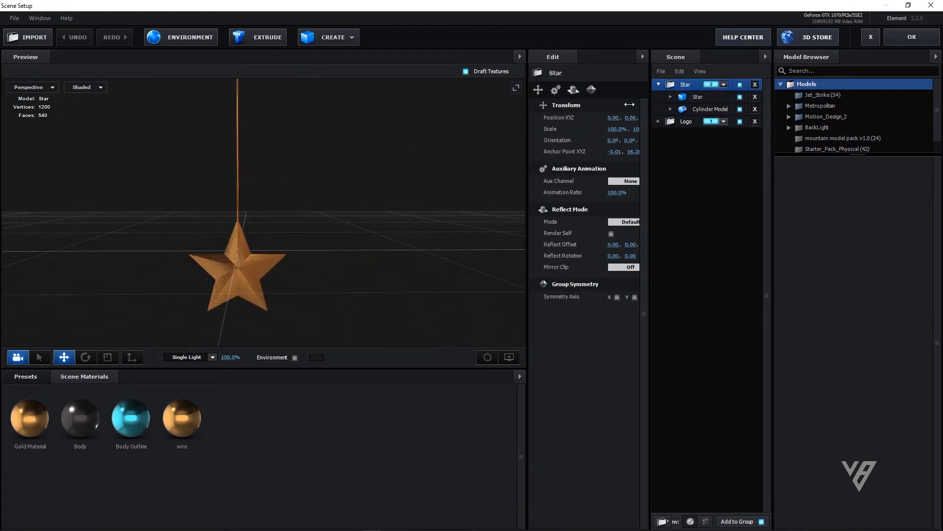
click(698, 97)
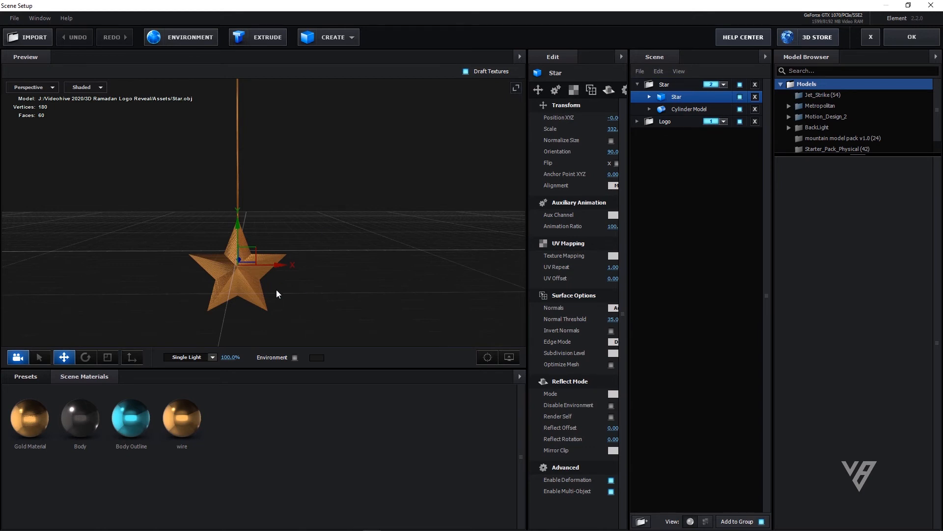
click(333, 37)
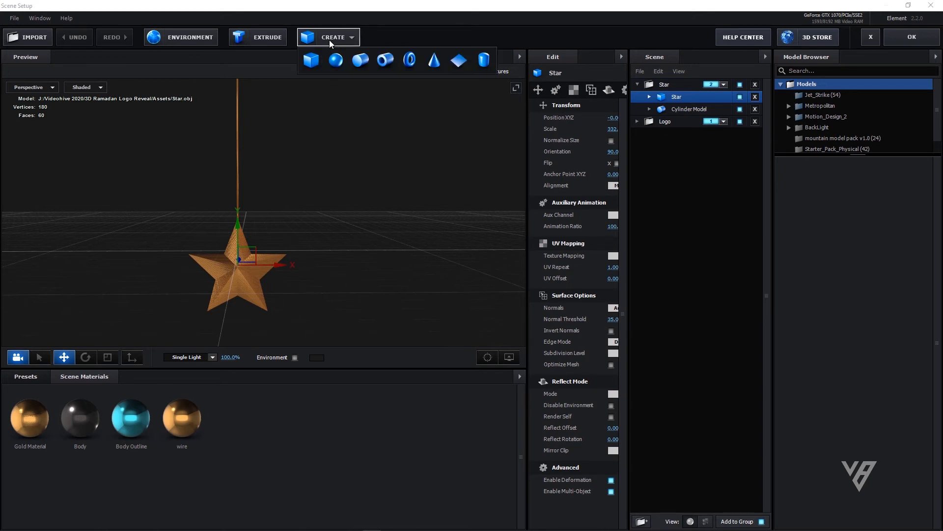
- Add a sphere to the Star group, scale it to 21.5% with Body Outline material, and apply
click(335, 59)
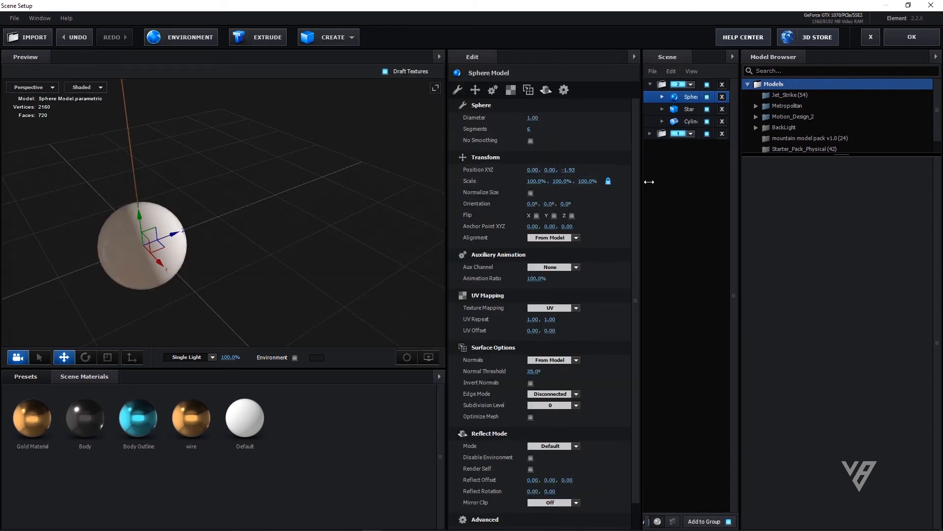
drag(534, 181, 493, 180)
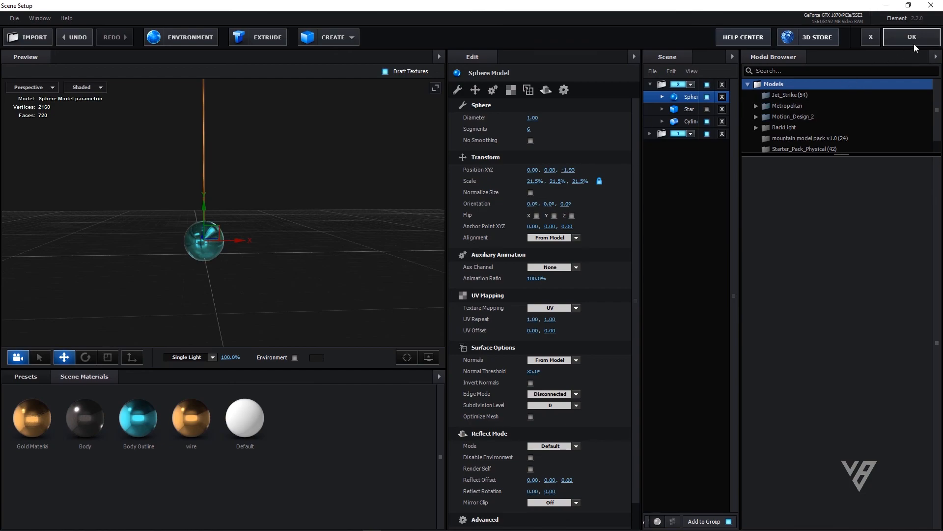
click(910, 37)
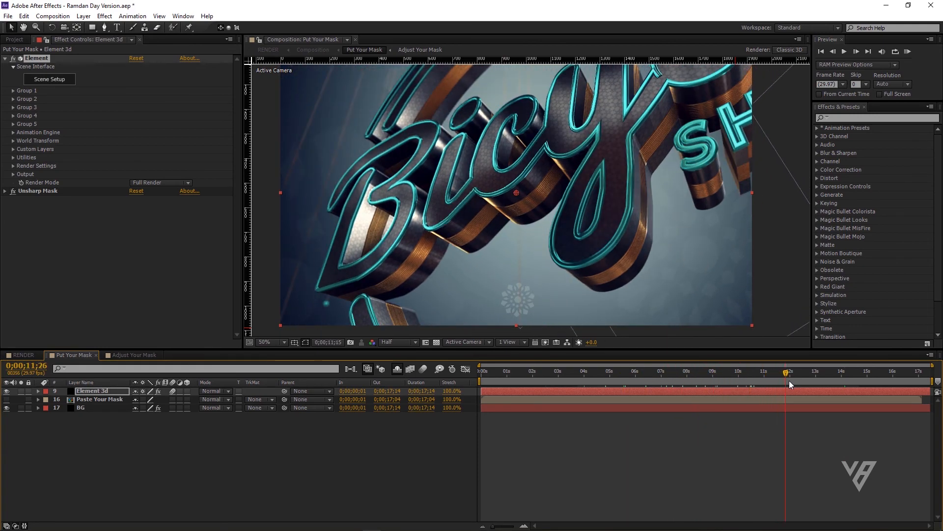
- Open the RENDER composition and scrub toward about 12 seconds where the slogan appears
click(22, 354)
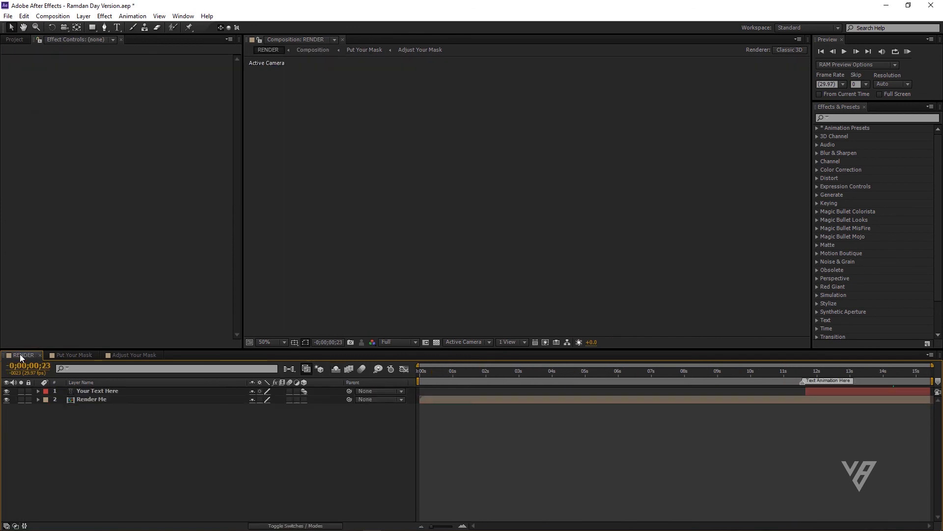
click(749, 370)
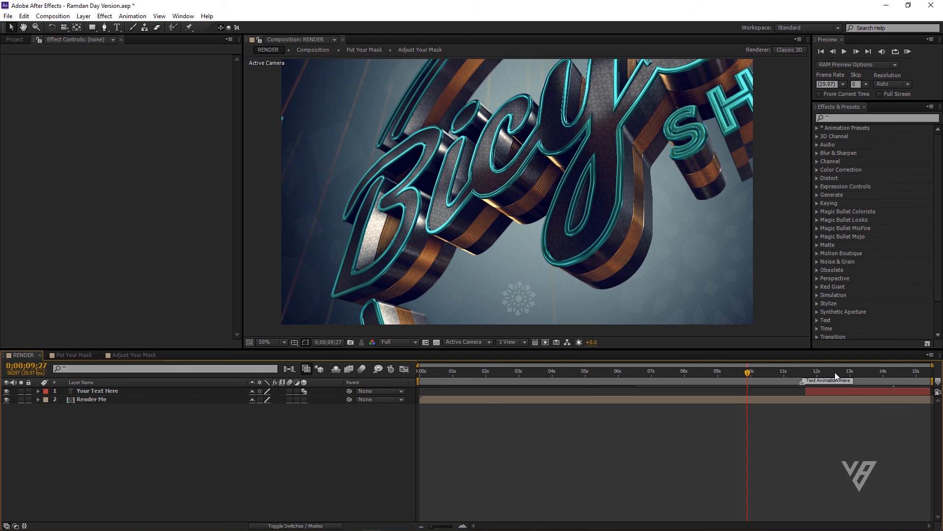
click(837, 370)
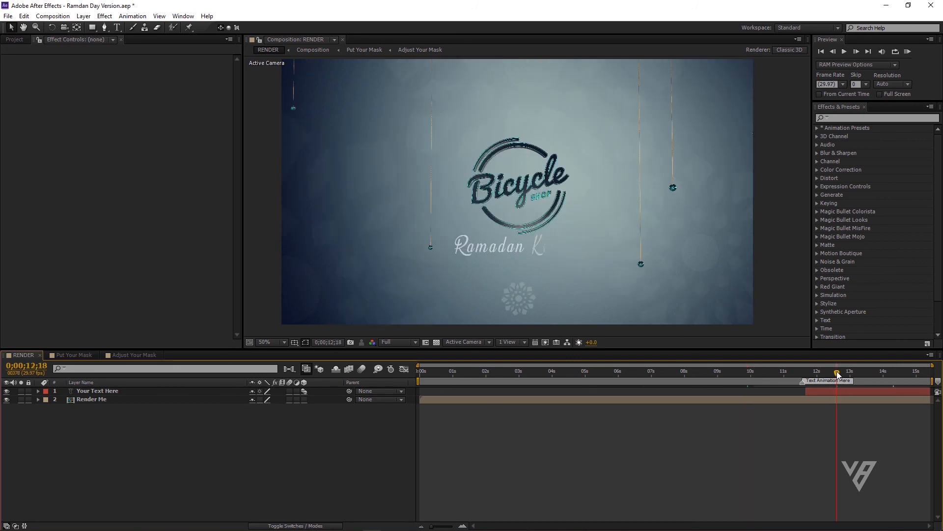
- Retype the slogan under the logo as 'Created By Mahieg' and preview the reveal's end
click(97, 390)
text(Created By M)
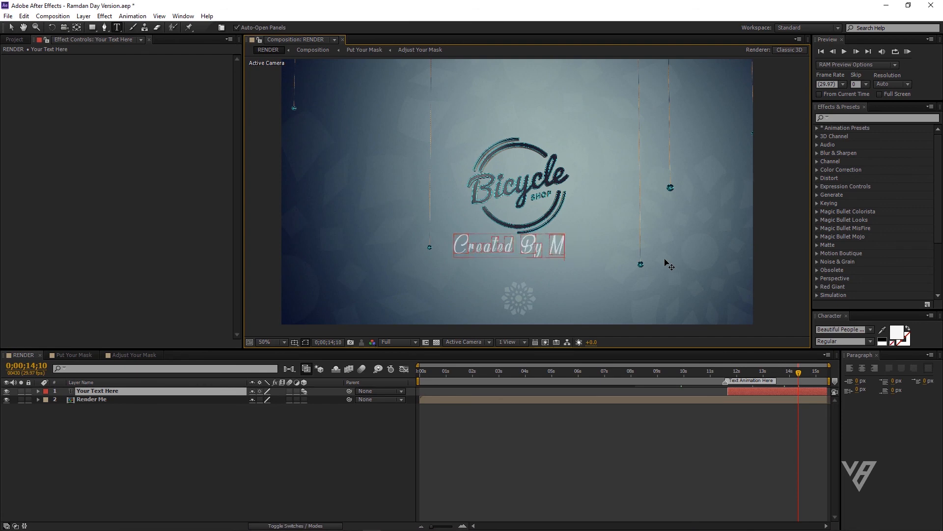
text(ahieg)
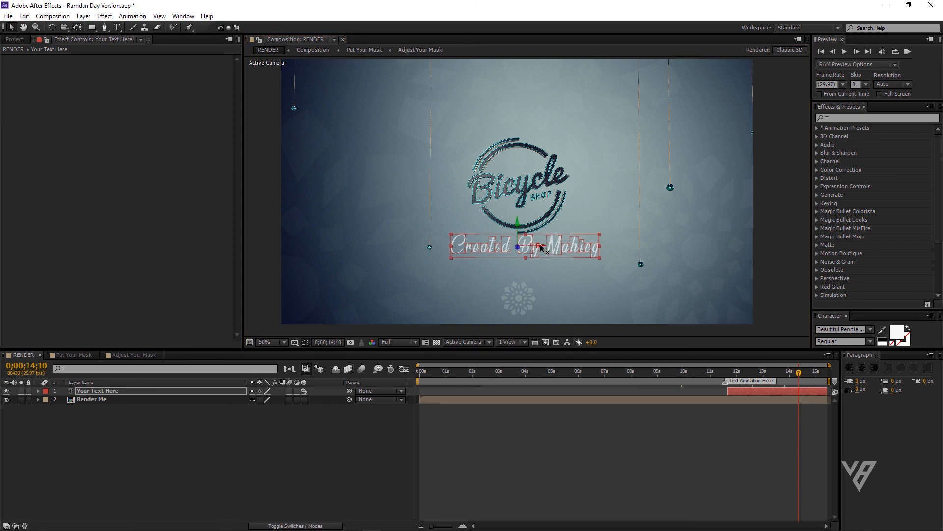
click(528, 281)
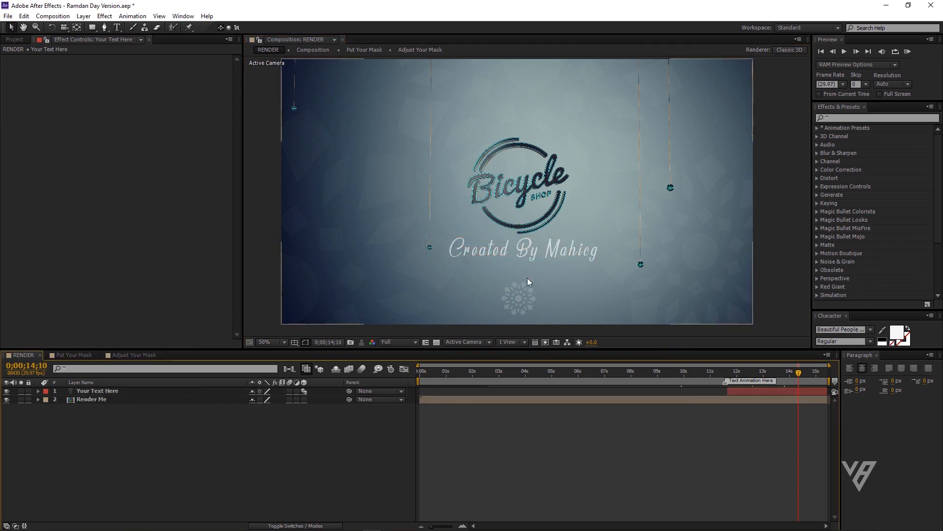
click(812, 371)
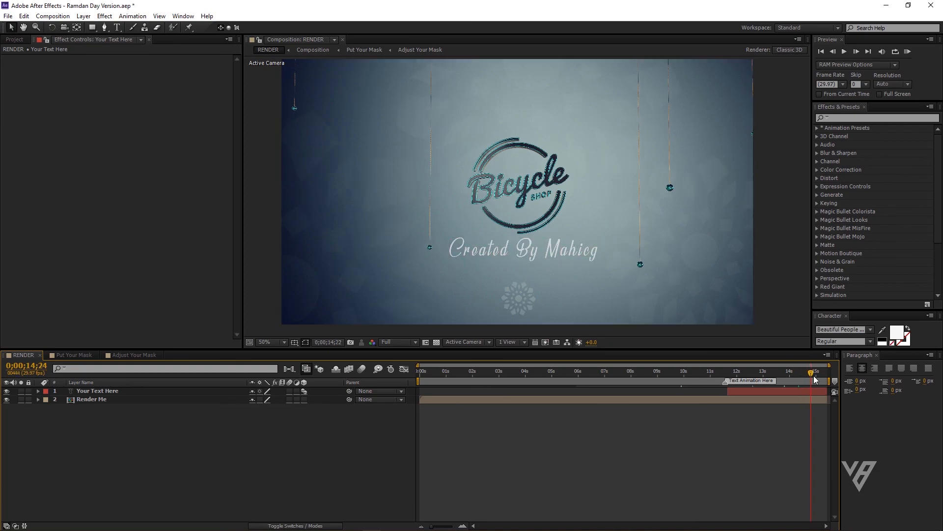